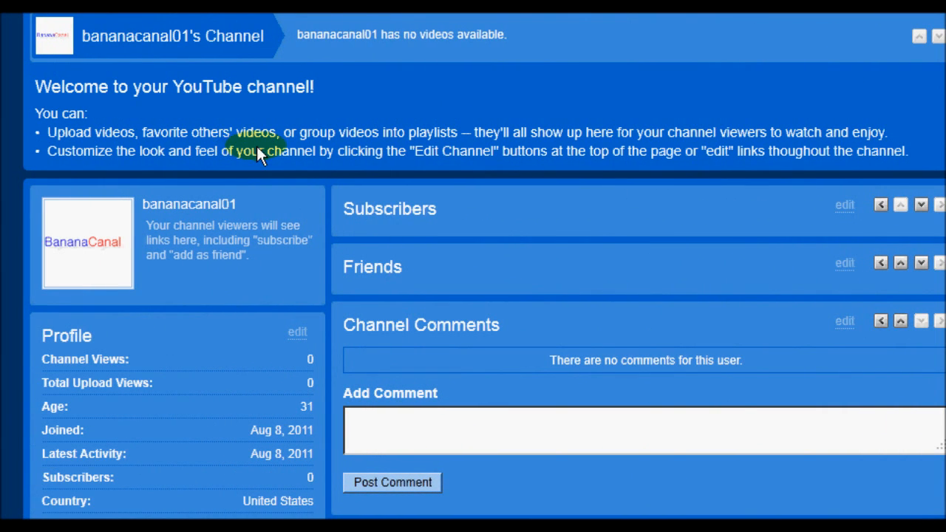
{"action": "mouse_move", "coordinate": [277, 153]}
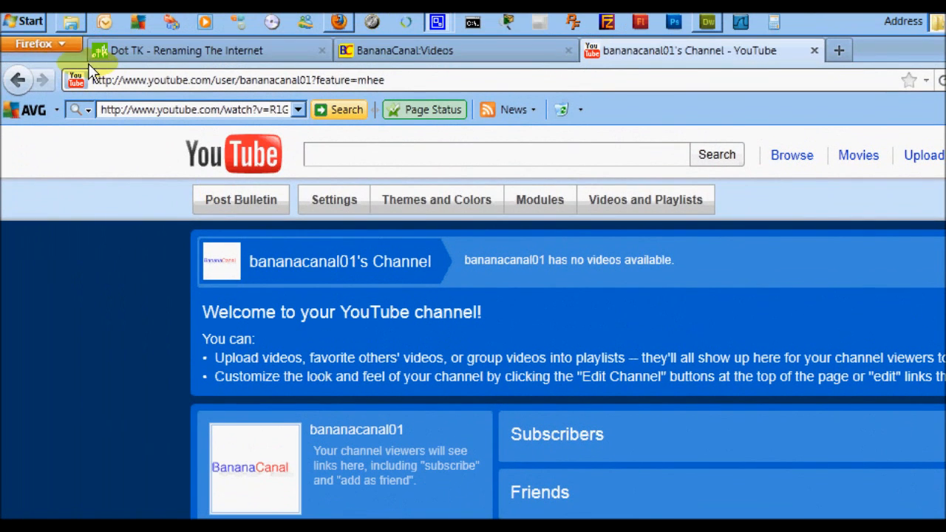
Launch Command Prompt by searching 'cmd' from the Start menu
{"action": "left_click", "coordinate": [26, 21]}
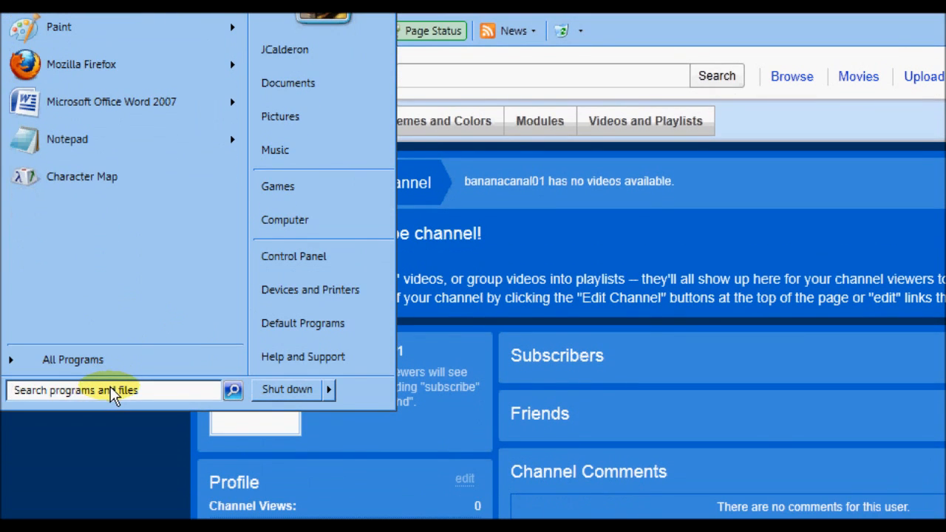
{"action": "type", "text": "cm"}
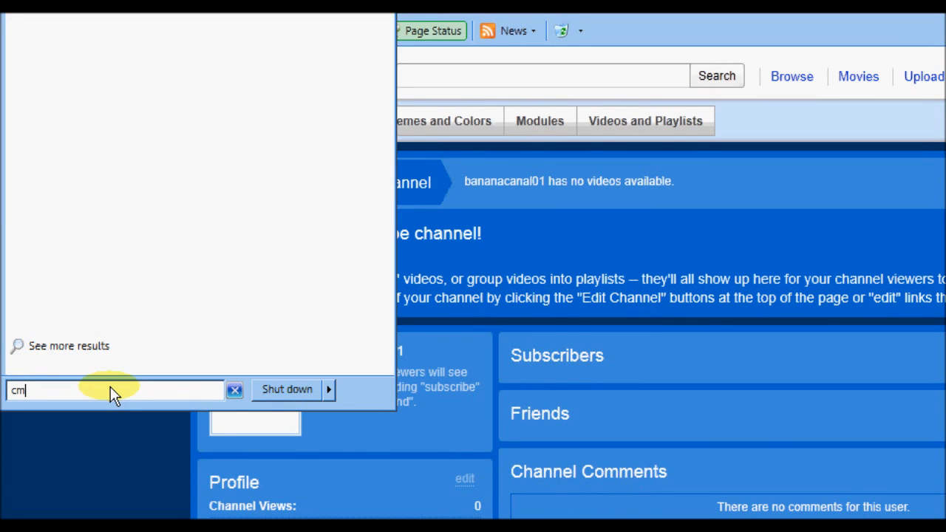
{"action": "type", "text": "d"}
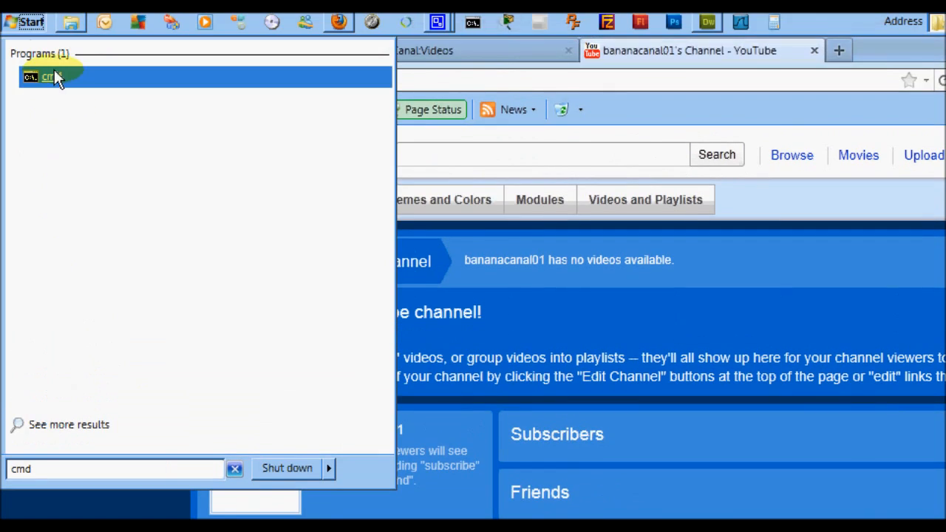
{"action": "left_click", "coordinate": [47, 76]}
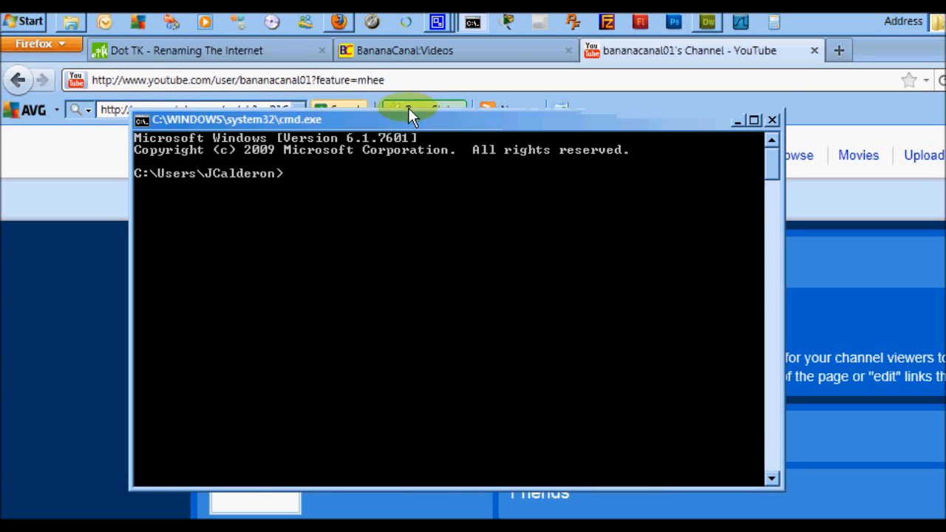
Move the Command Prompt window up and run ipconfig /all
{"action": "left_click_drag", "start_coordinate": [410, 119], "coordinate": [410, 48]}
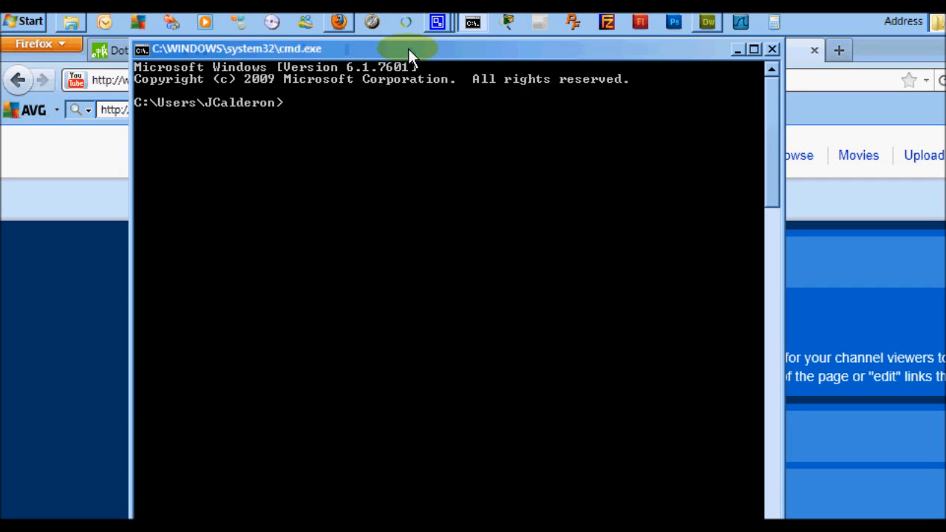
{"action": "mouse_move", "coordinate": [305, 117]}
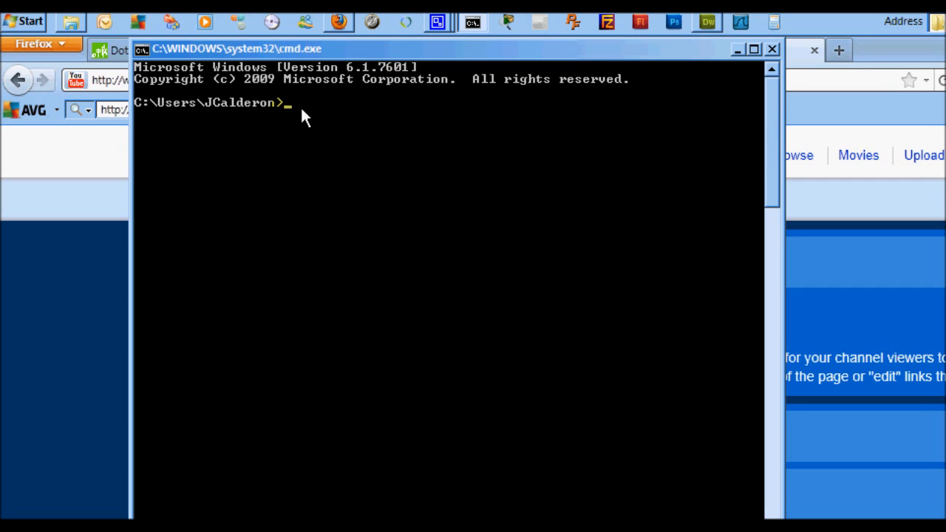
{"action": "type", "text": "ipconf"}
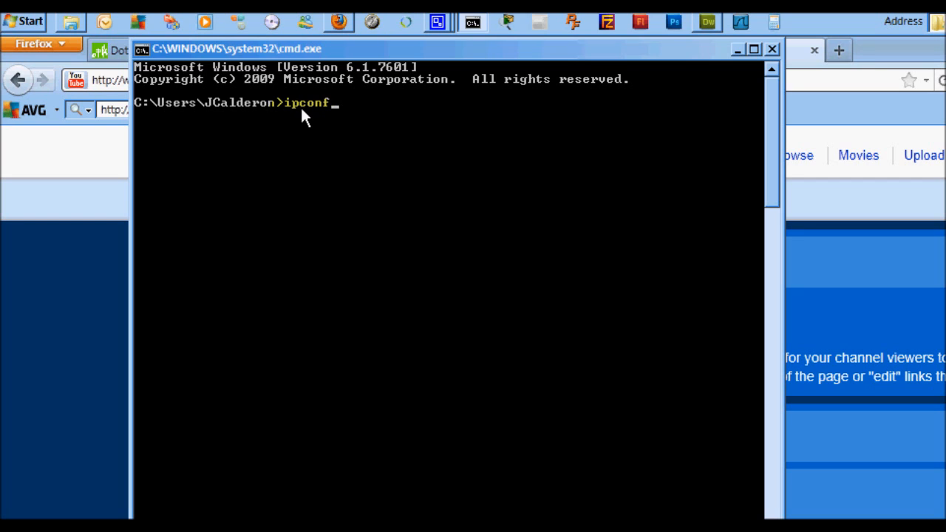
{"action": "type", "text": "ig /"}
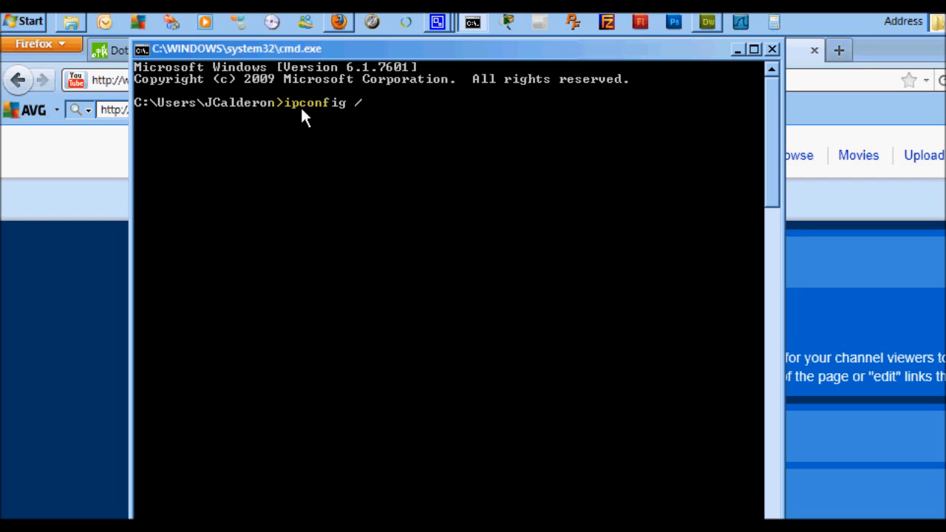
{"action": "type", "text": "all"}
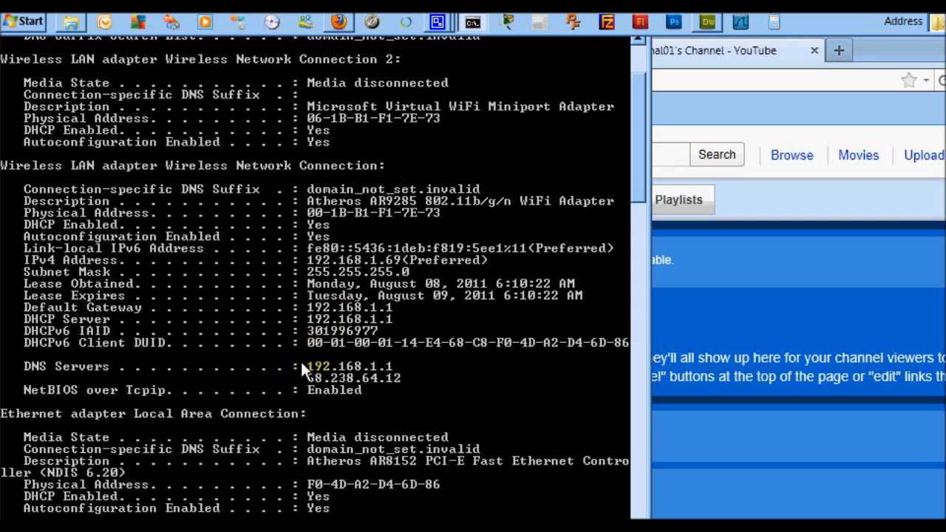
{"action": "mouse_move", "coordinate": [279, 364]}
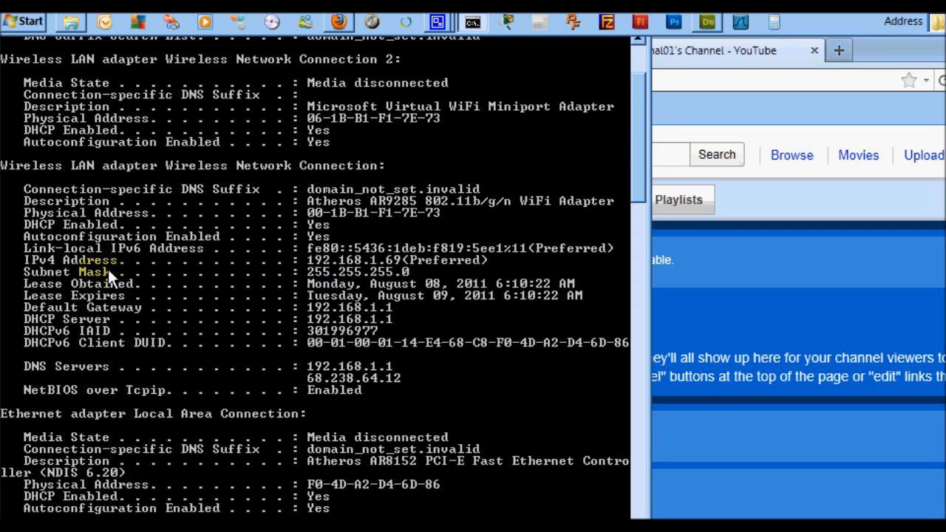
{"action": "mouse_move", "coordinate": [132, 316]}
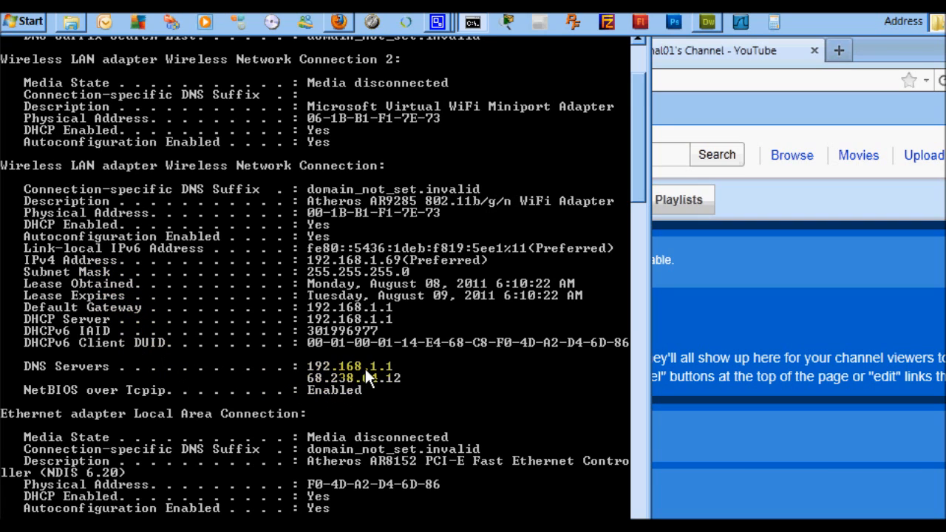
{"action": "mouse_move", "coordinate": [140, 118]}
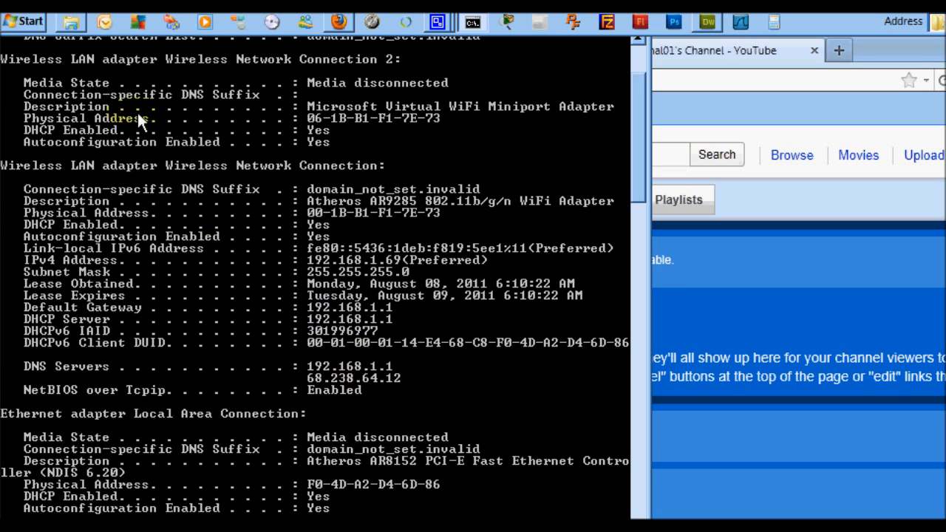
Open the Network and Sharing Center from Control Panel's View network status and tasks
{"action": "left_click", "coordinate": [24, 20]}
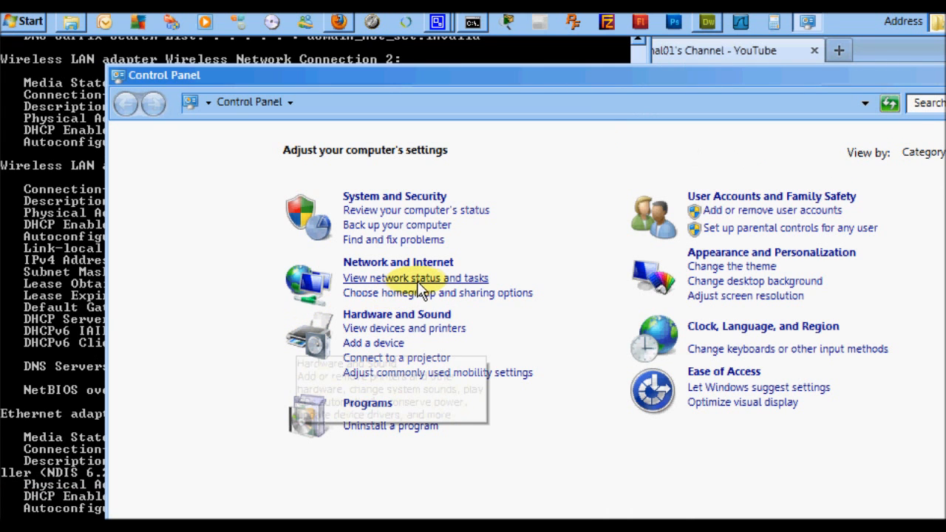
{"action": "left_click", "coordinate": [415, 278]}
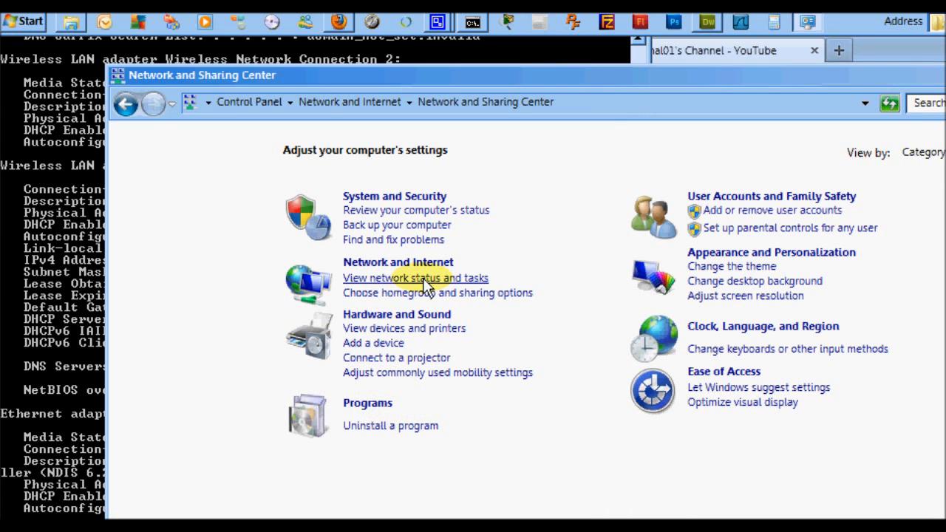
{"action": "left_click", "coordinate": [416, 278]}
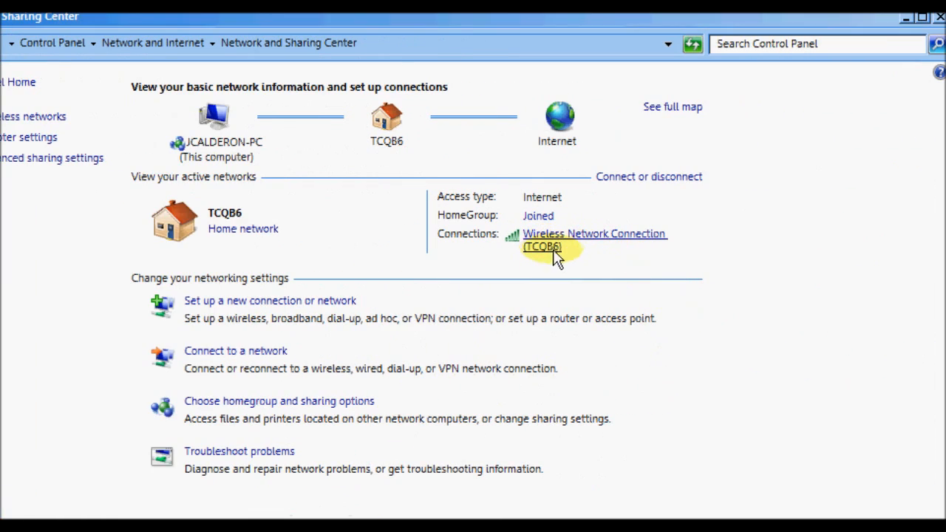
{"action": "mouse_move", "coordinate": [551, 233]}
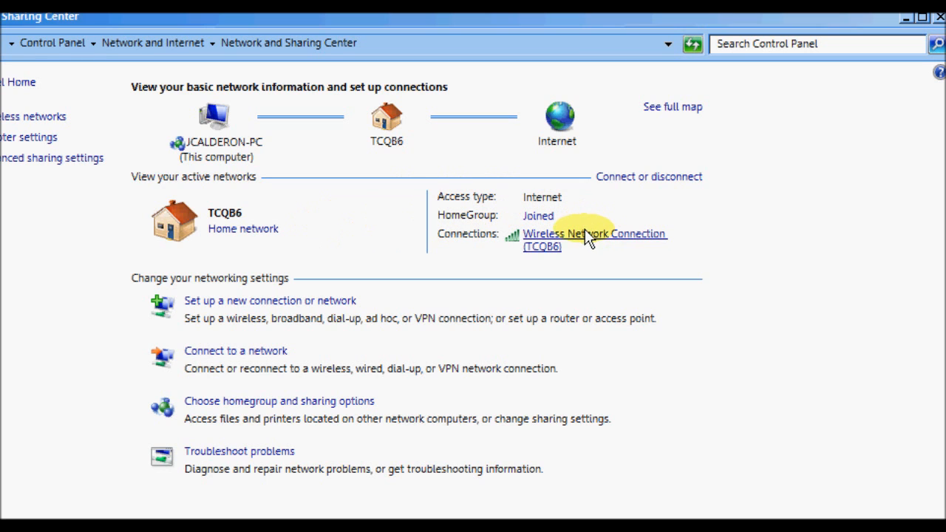
Open the Wireless Network Connection status window and its Properties dialog
{"action": "left_click", "coordinate": [594, 234]}
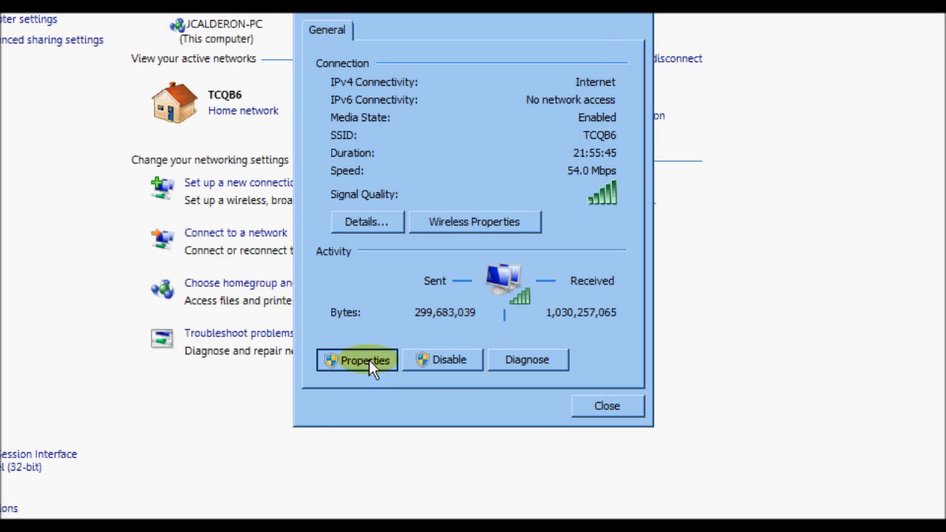
{"action": "left_click", "coordinate": [357, 360]}
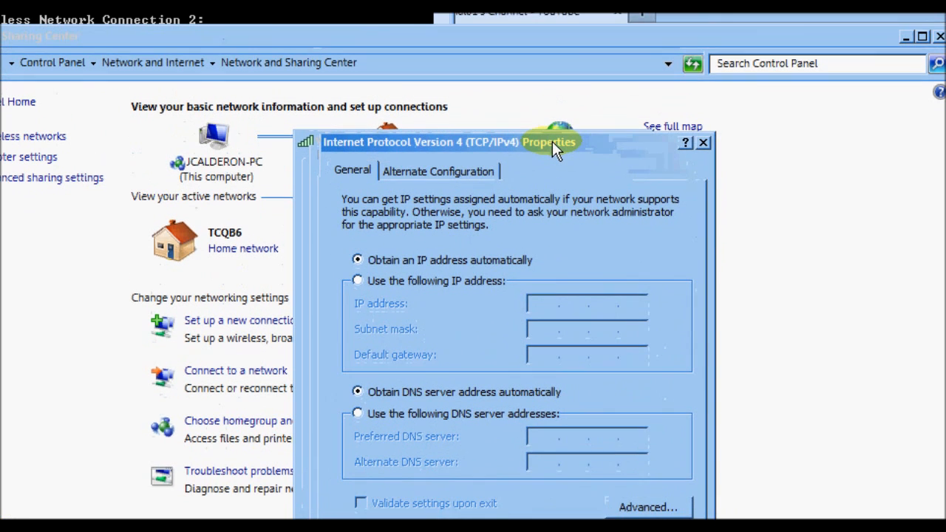
{"action": "mouse_move", "coordinate": [559, 374]}
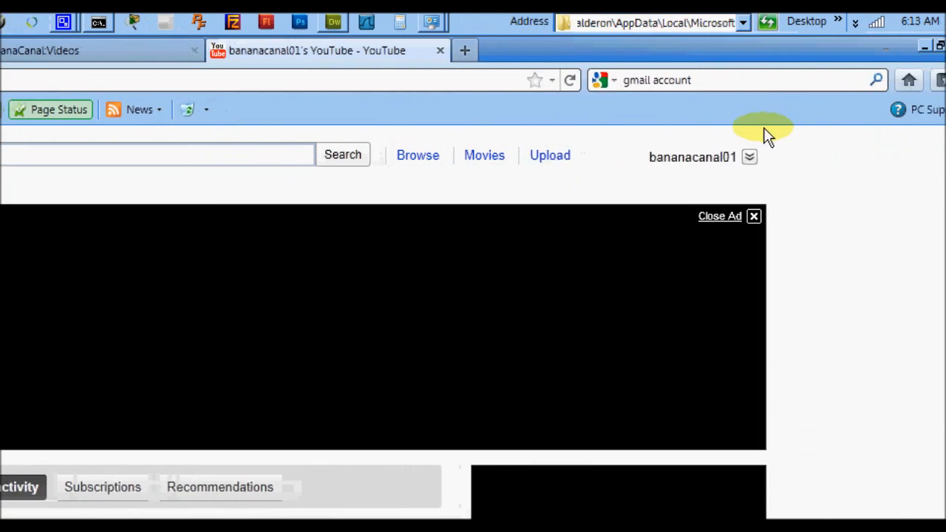
Go from the YouTube account menu to Videos, then to the Channel page
{"action": "left_click", "coordinate": [748, 157]}
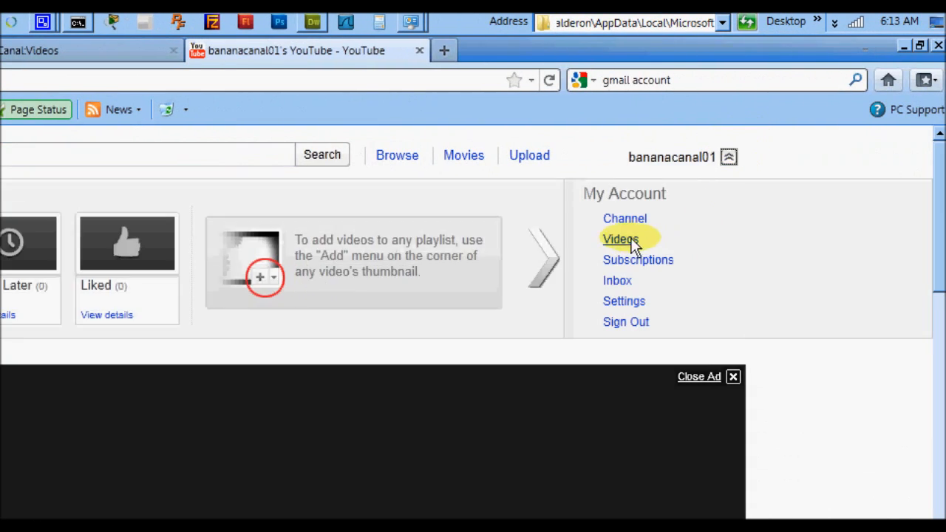
{"action": "left_click", "coordinate": [620, 239]}
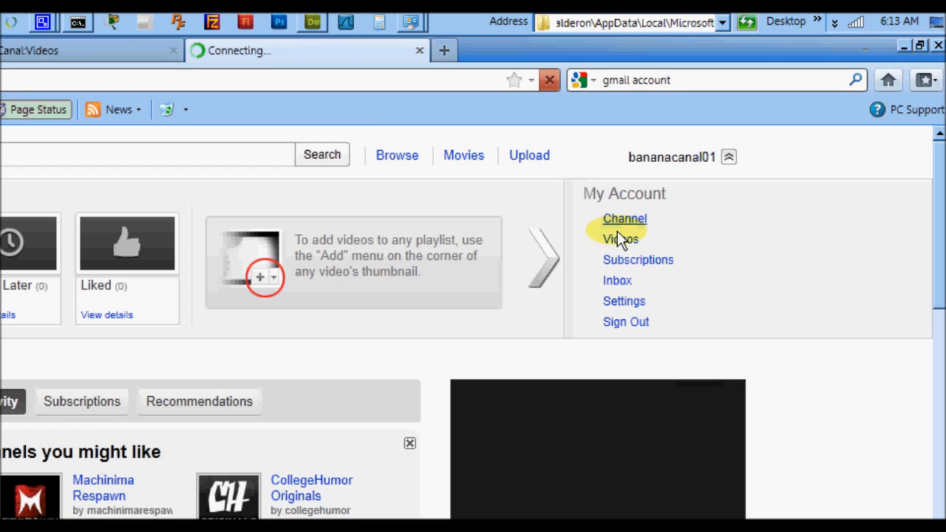
{"action": "left_click", "coordinate": [623, 217]}
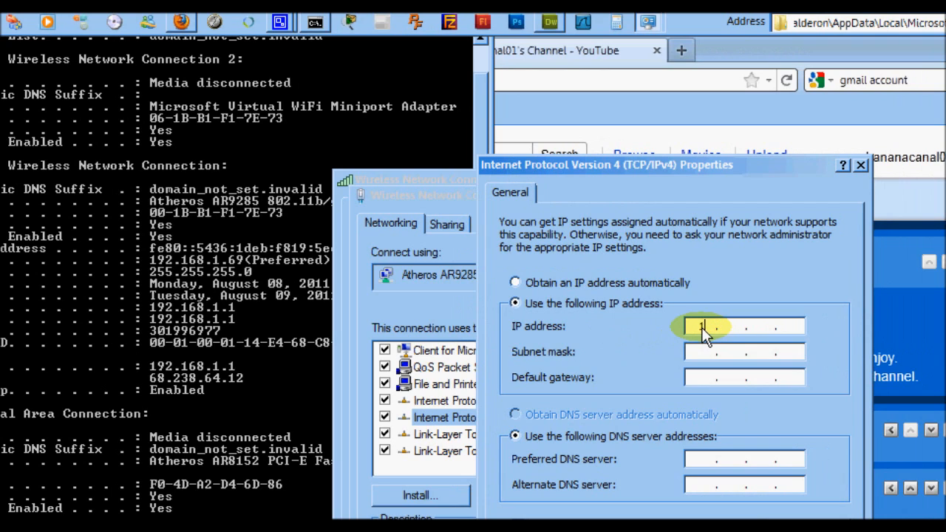
Enter static IP 192.168.1.69 and fill in subnet mask 255.255.255.0
{"action": "type", "text": "192 . . ."}
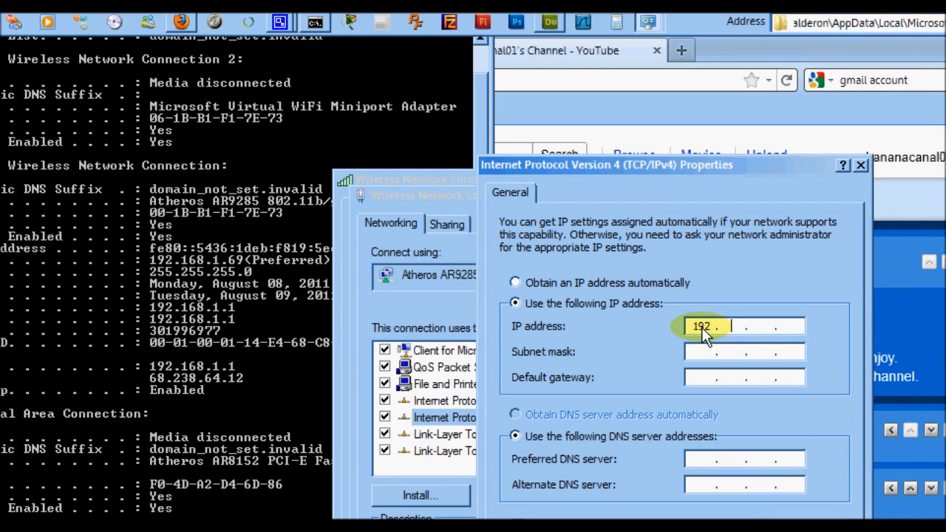
{"action": "type", "text": "168"}
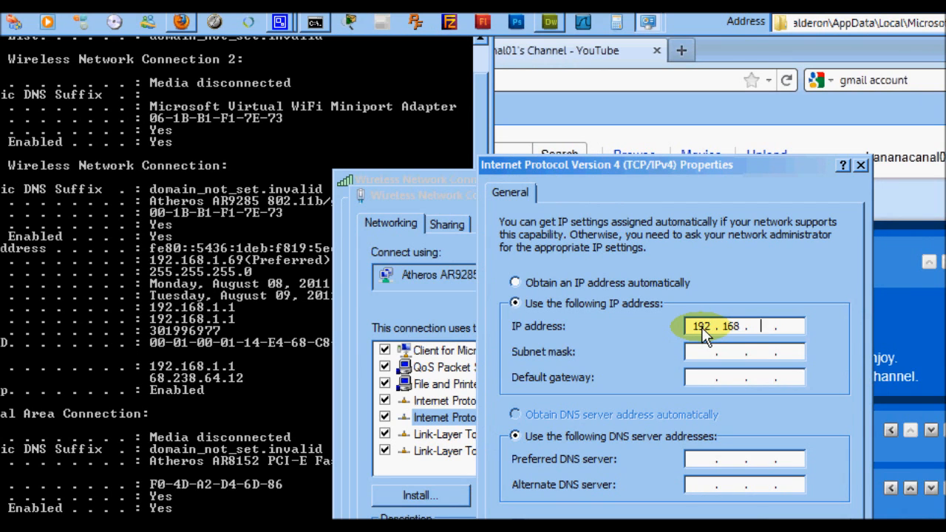
{"action": "type", "text": "1"}
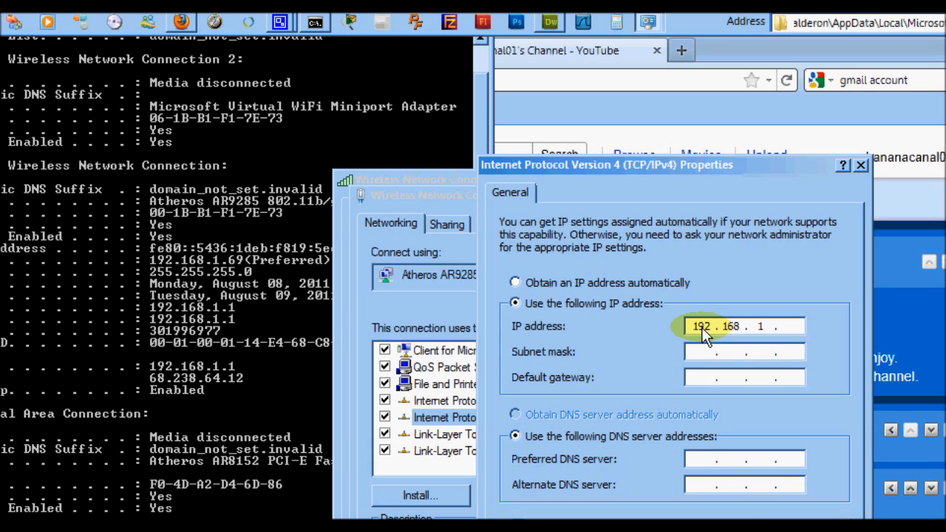
{"action": "type", "text": "69"}
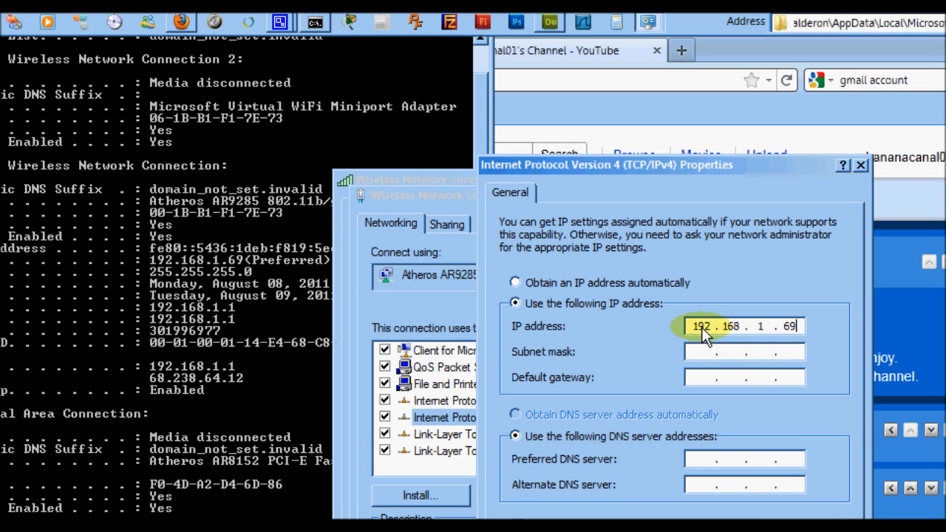
{"action": "left_click", "coordinate": [724, 351]}
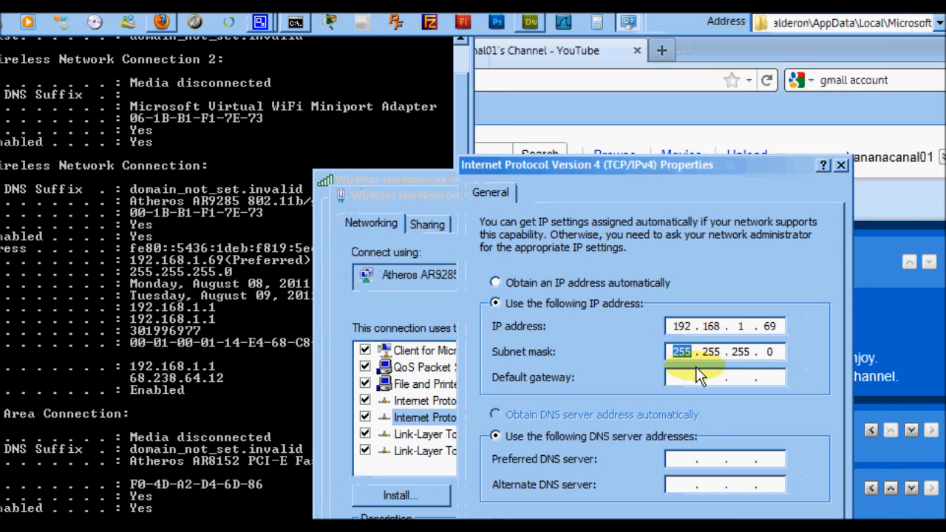
Enter 192.168.1.1 as the default gateway
{"action": "left_click", "coordinate": [724, 377]}
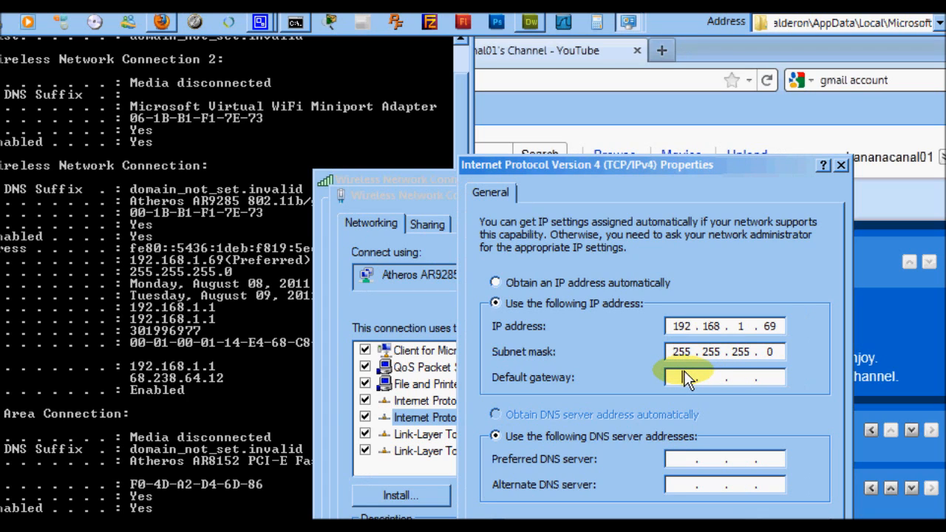
{"action": "left_click", "coordinate": [690, 376]}
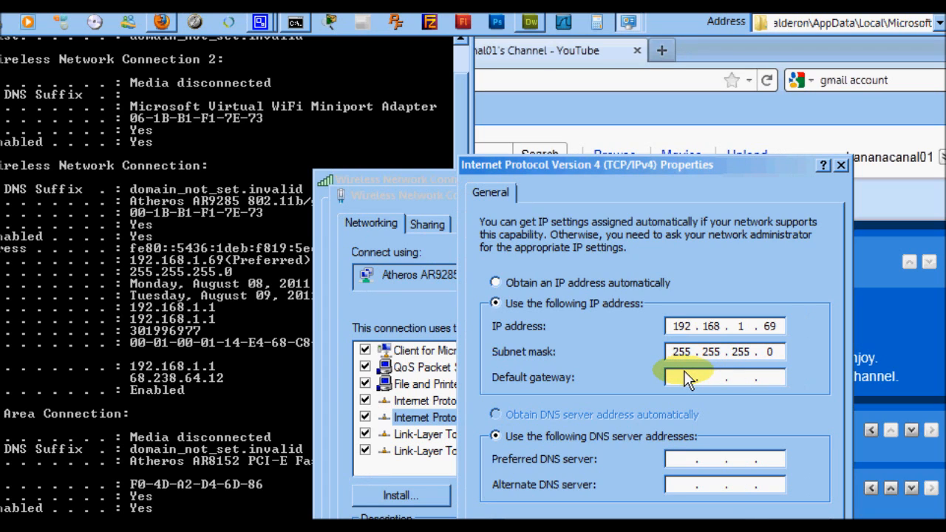
{"action": "type", "text": "19"}
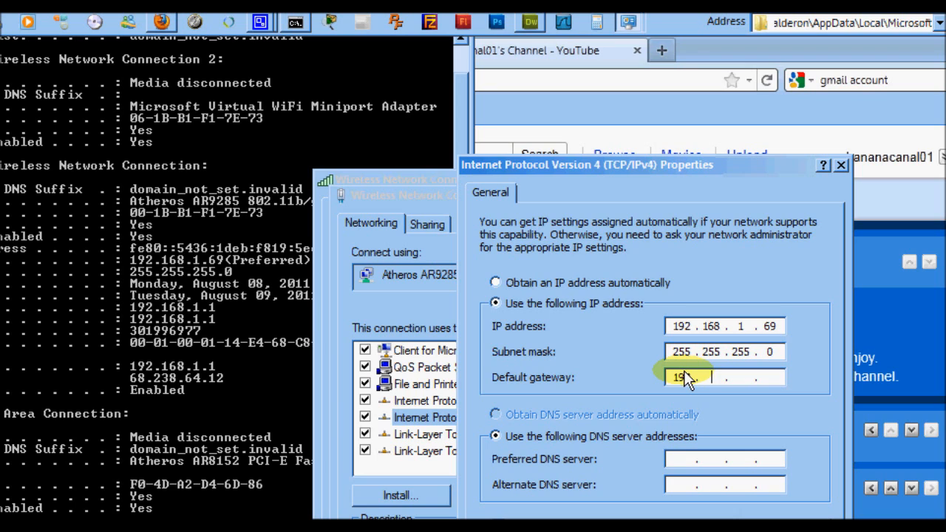
{"action": "type", "text": "16"}
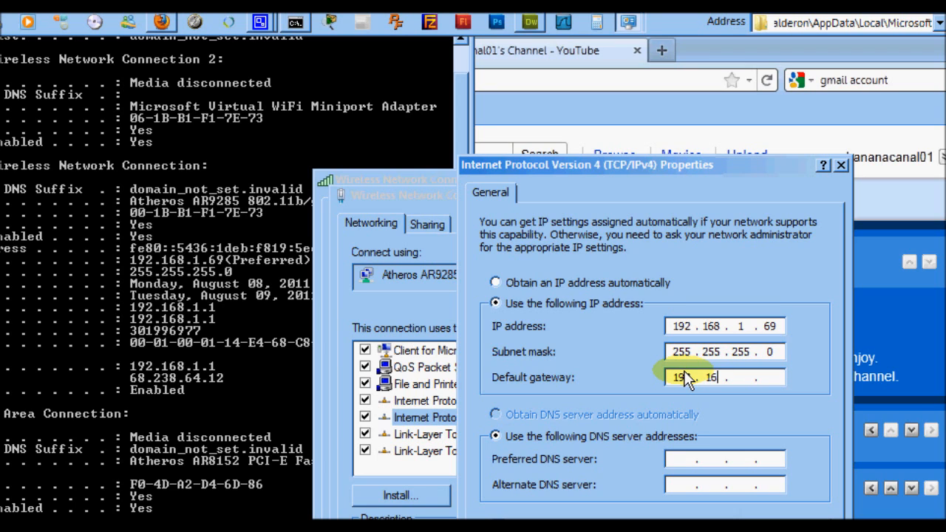
{"action": "type", "text": "168.1.1"}
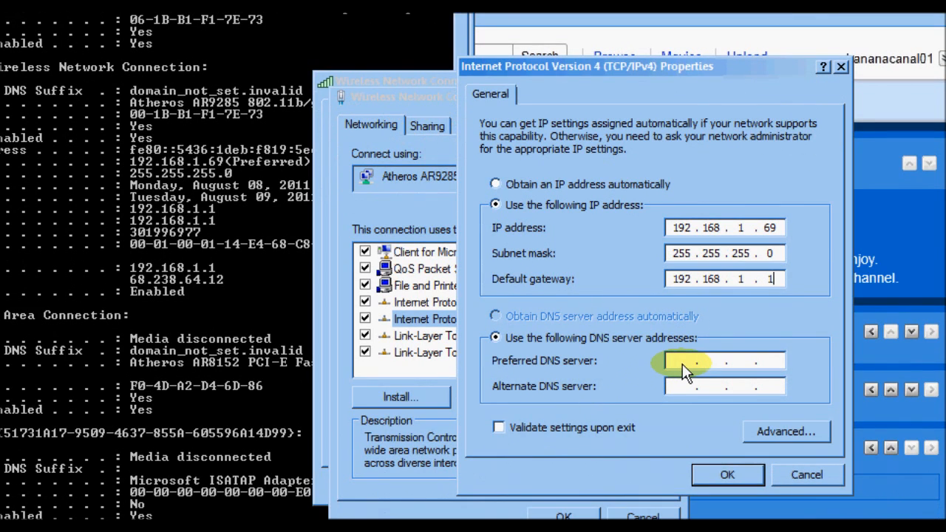
Fill Preferred DNS with 192.168.1.1 and Alternate DNS with 68.238.64.12
{"action": "type", "text": "192 . 168 . 1 ."}
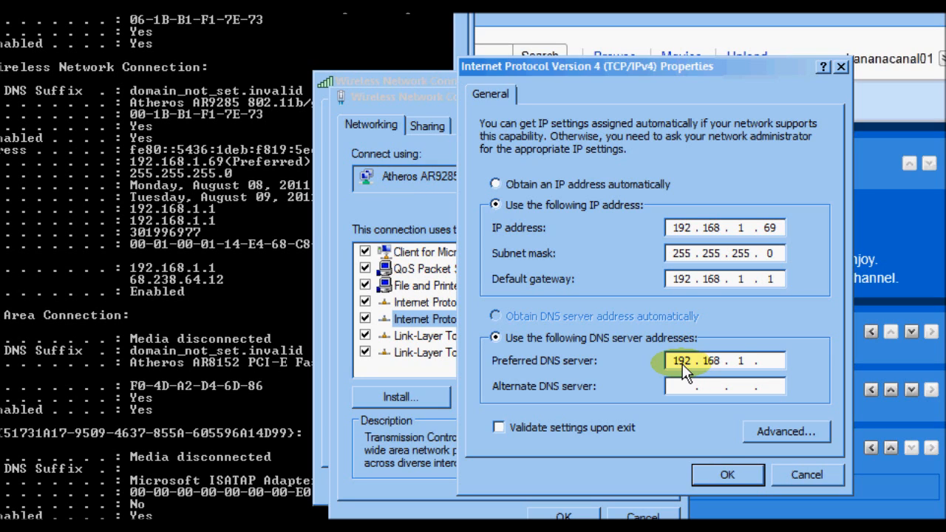
{"action": "type", "text": "1"}
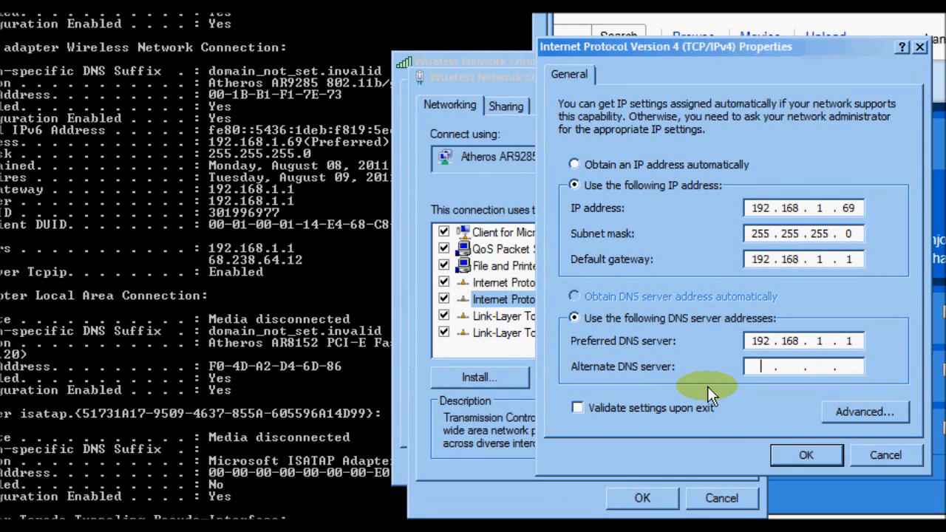
{"action": "type", "text": "68 . . ."}
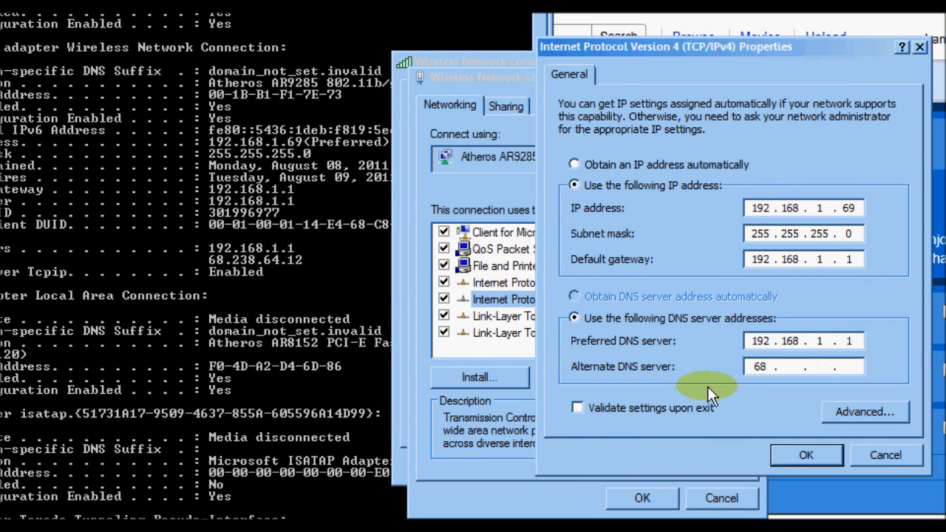
{"action": "type", "text": "238"}
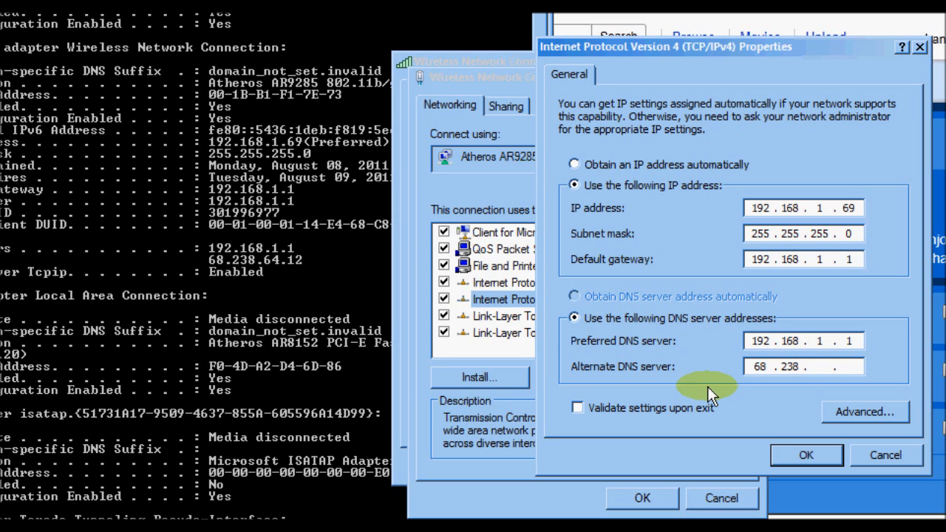
{"action": "type", "text": "64"}
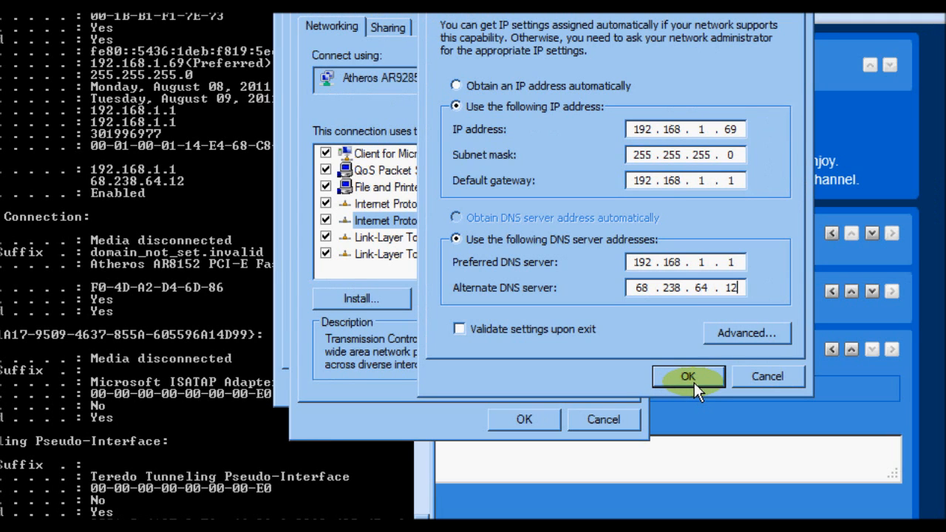
Confirm the IPv4 and wireless adapter Properties dialogs to apply the static settings
{"action": "left_click", "coordinate": [687, 377]}
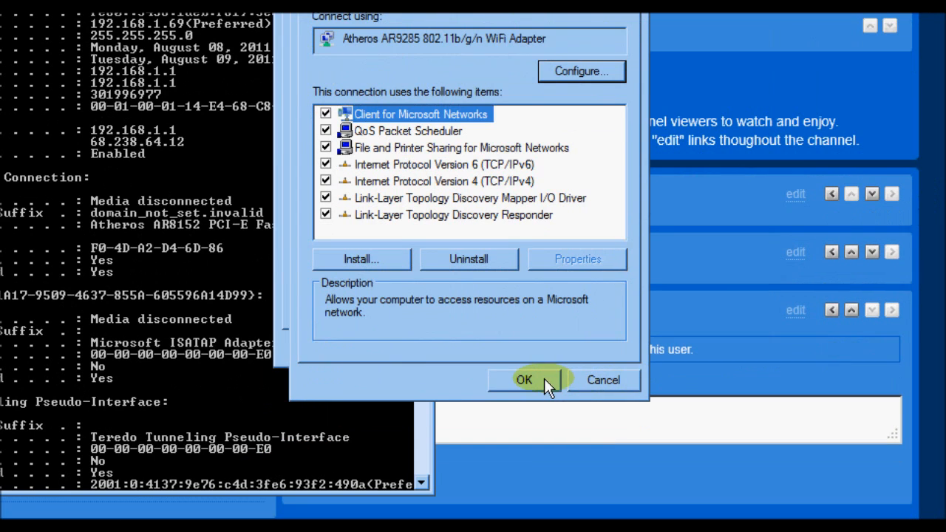
{"action": "left_click", "coordinate": [524, 379]}
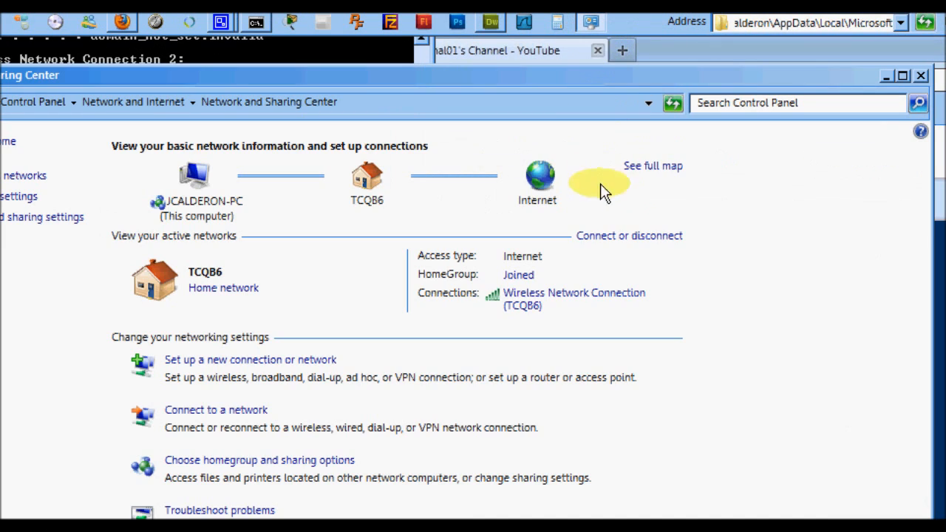
{"action": "mouse_move", "coordinate": [440, 190]}
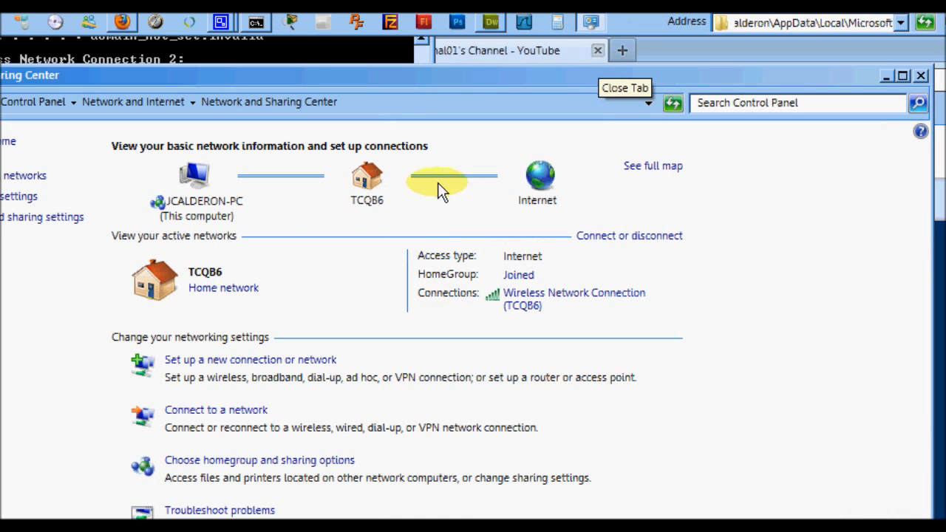